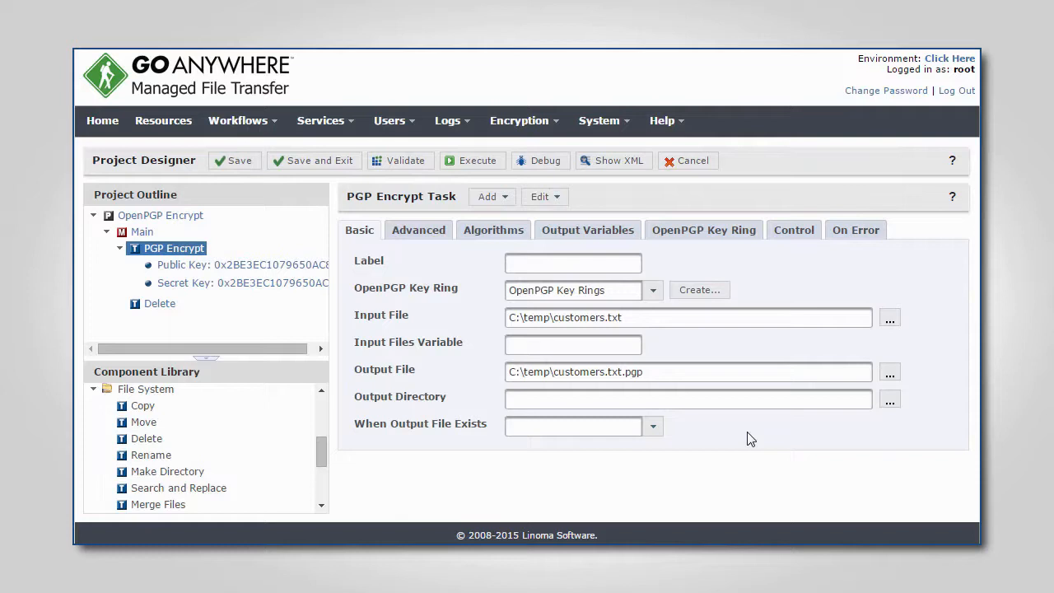
Check the customers.txt input file, then view public key 0x2BE3EC1079650AC8.
left_click(688, 317)
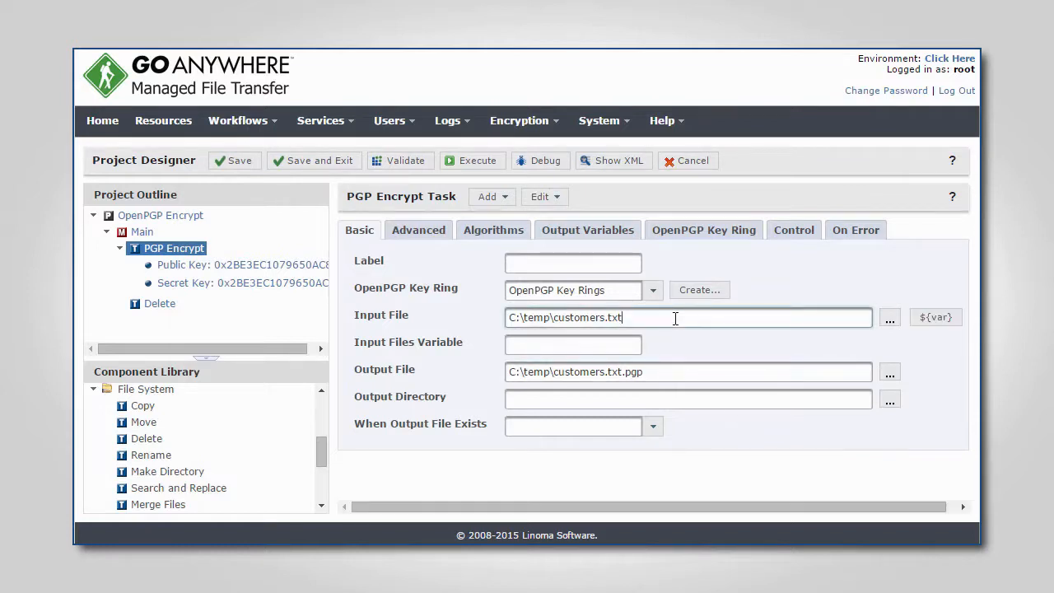
left_click(687, 372)
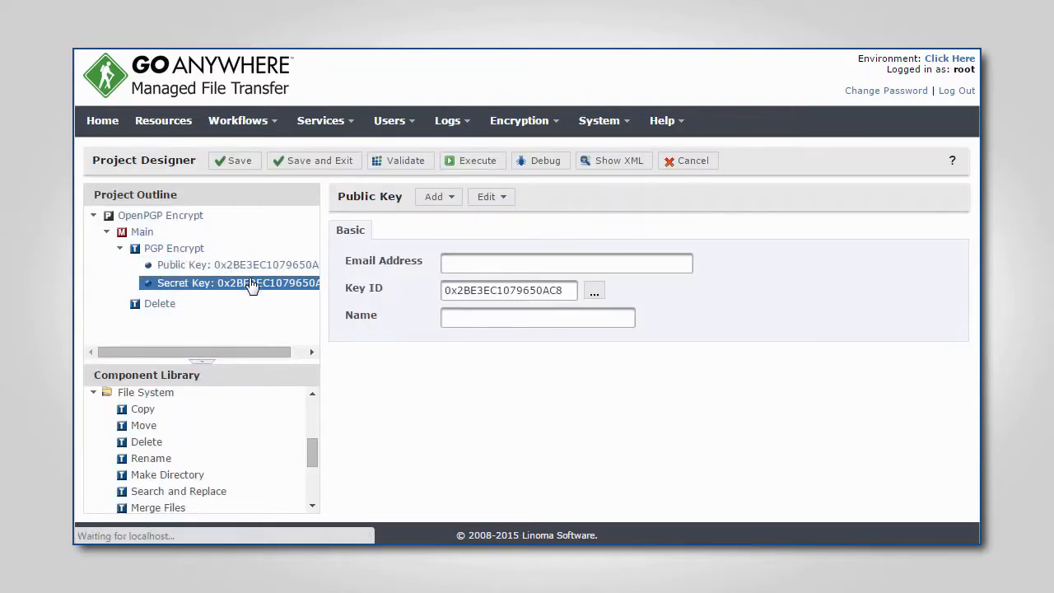
Review the secret key passphrase and public key, then view the Delete task for C:\temp\customers.txt.
left_click(239, 282)
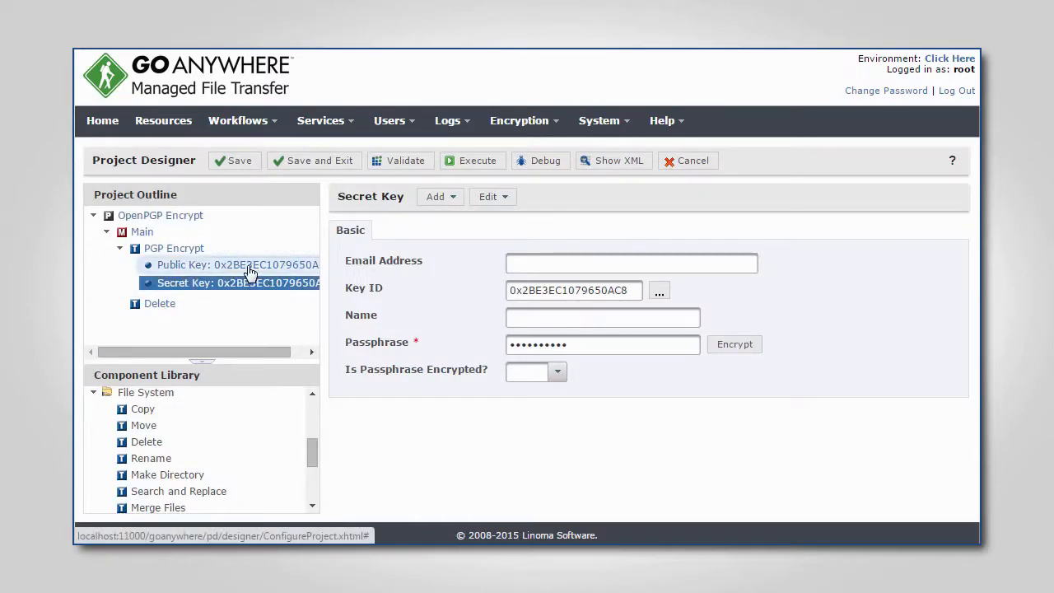
left_click(238, 264)
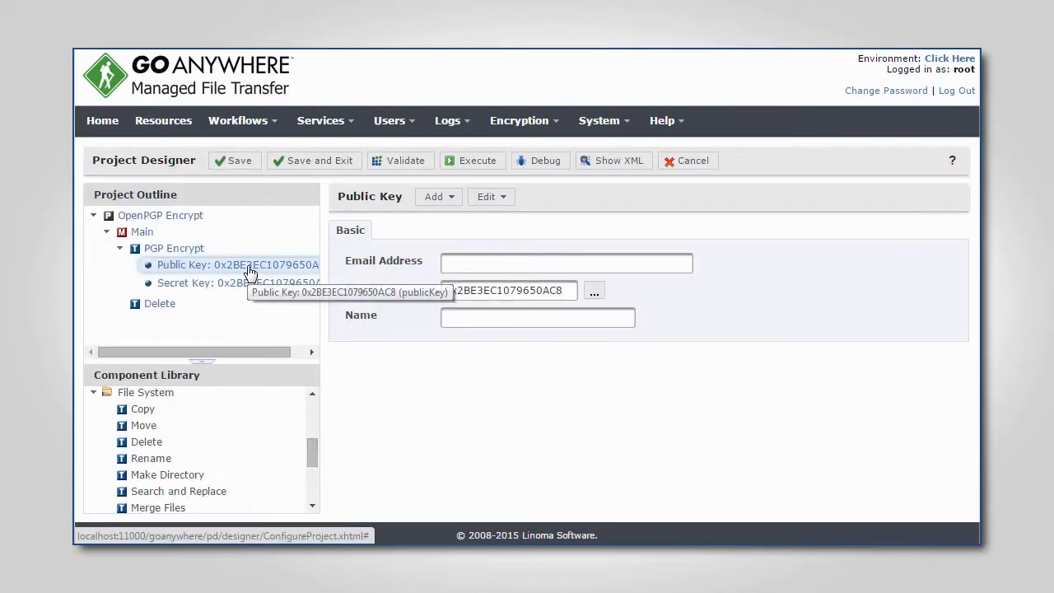
left_click(237, 265)
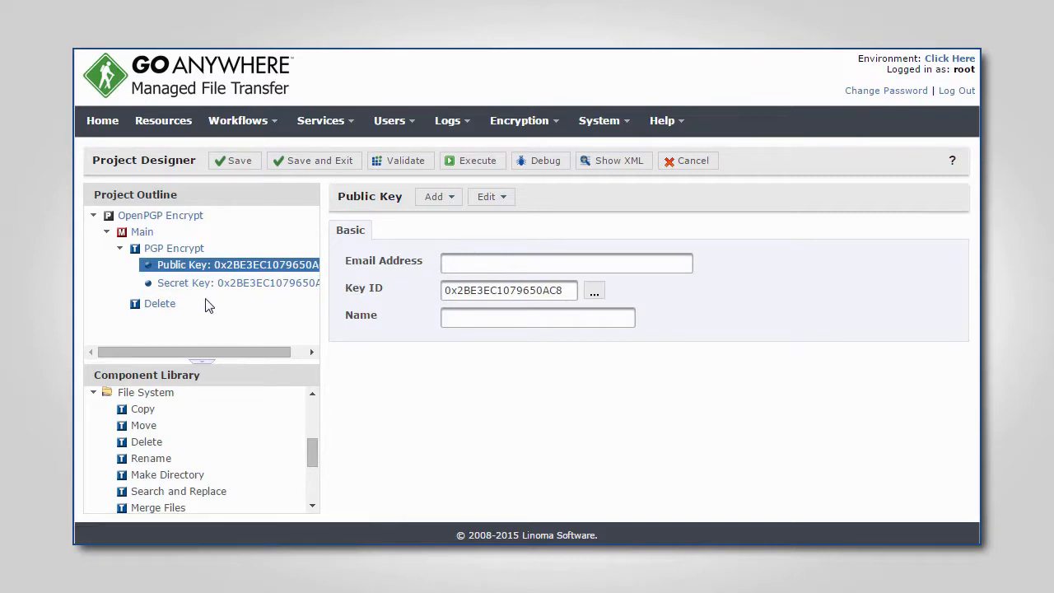
left_click(158, 303)
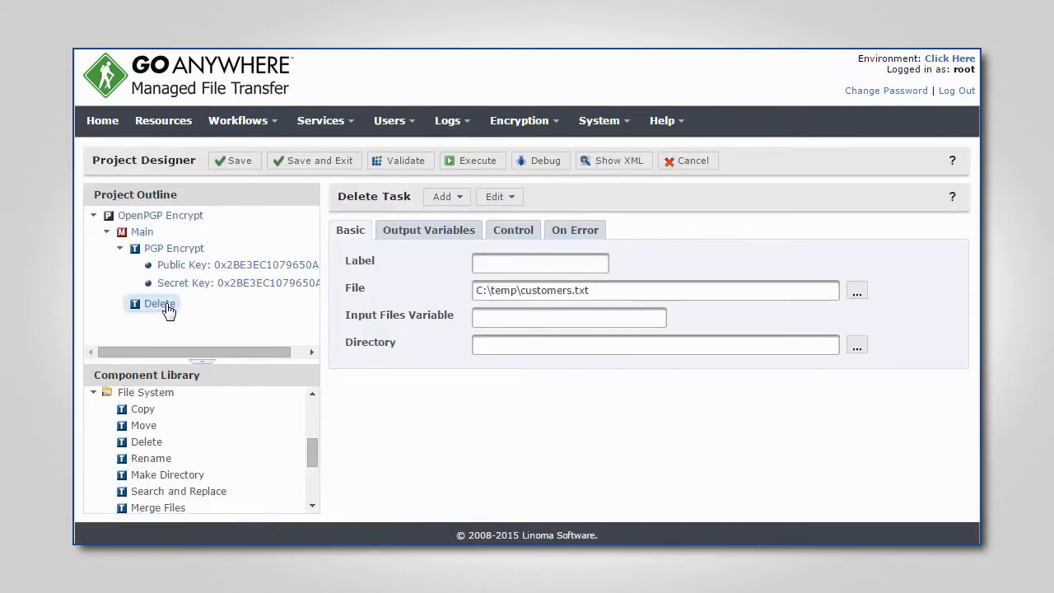
left_click(159, 303)
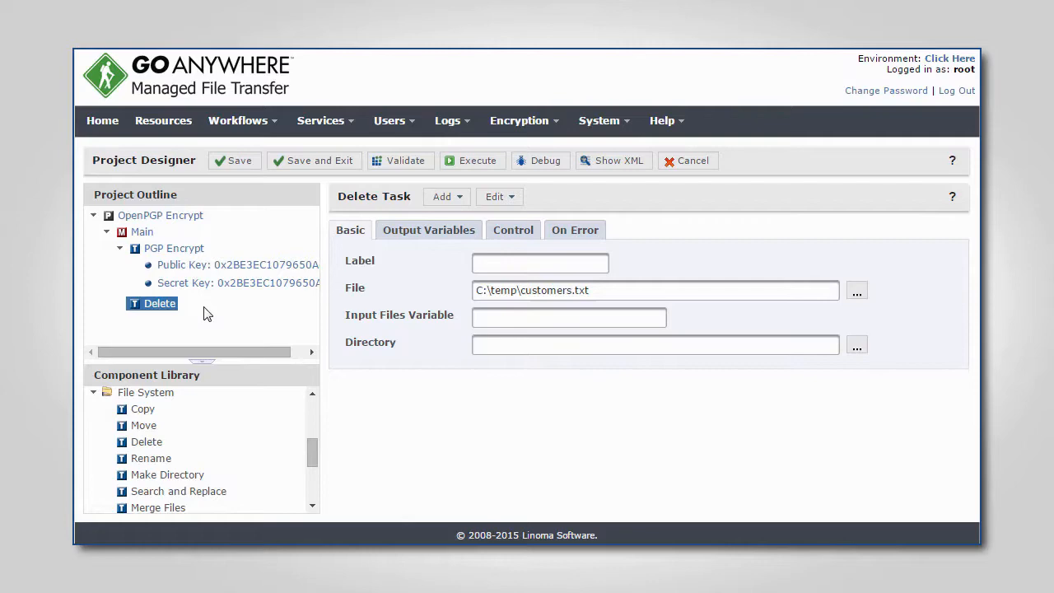
left_click(471, 161)
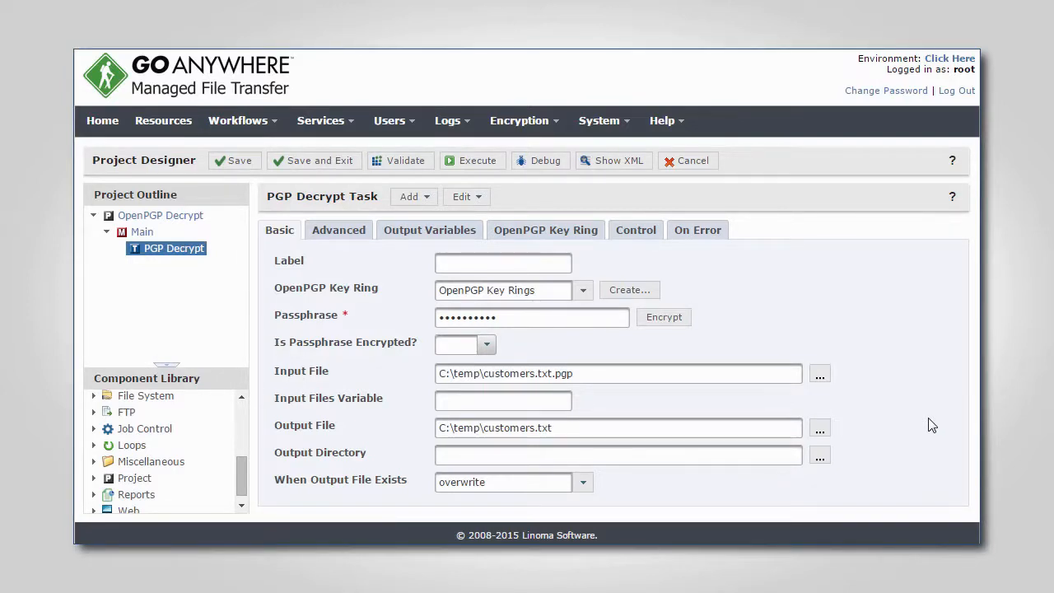
Check the PGP Decrypt output path customers.txt, then run the OpenPGP Decrypt project.
left_click(531, 317)
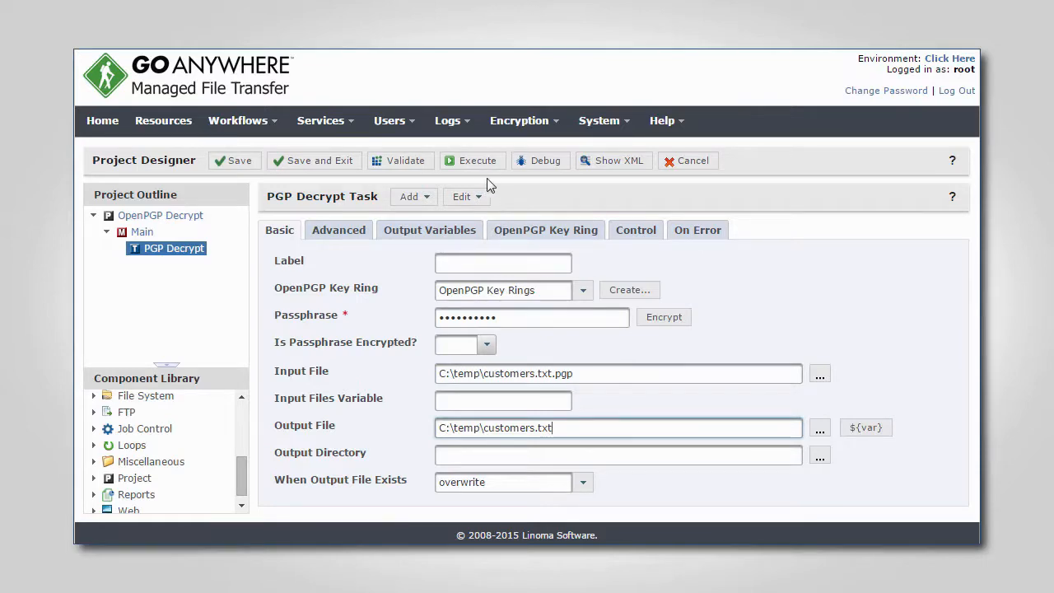
left_click(477, 161)
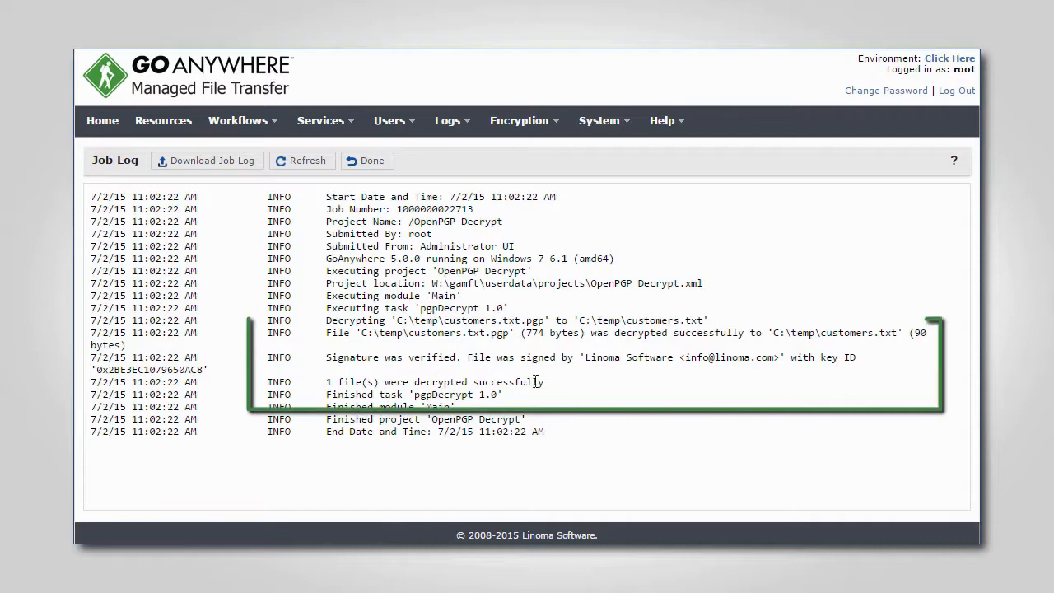
mouse_move(621, 384)
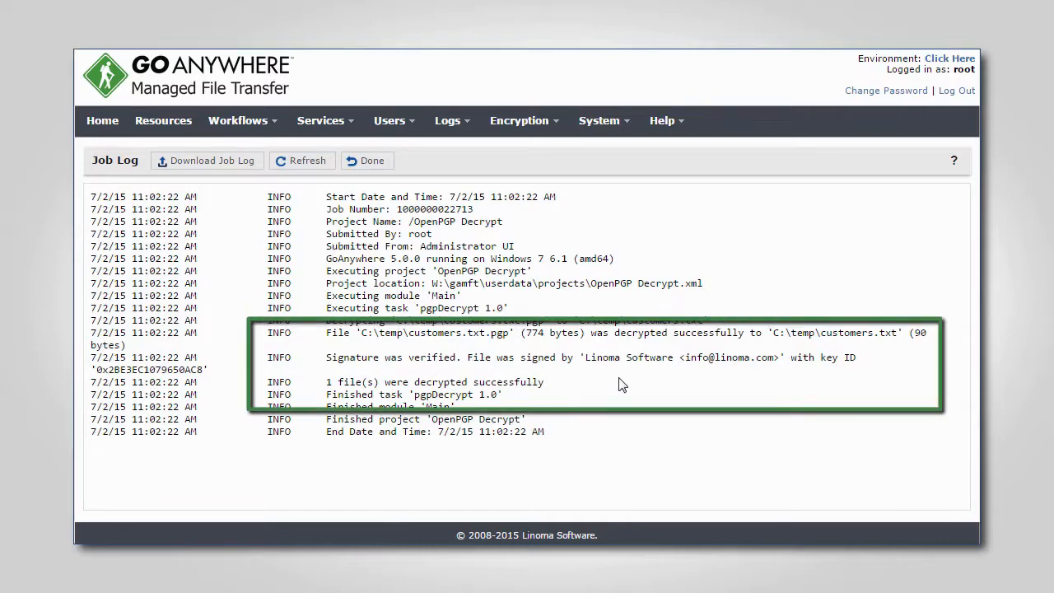